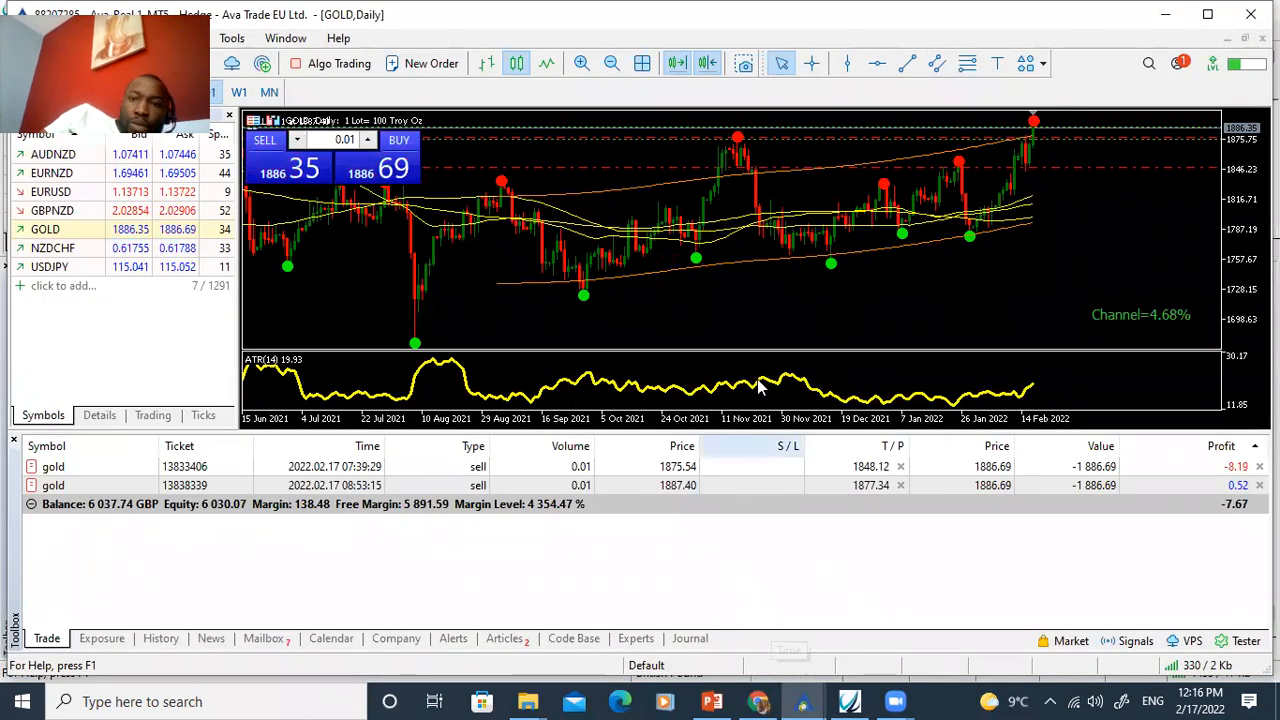
pyautogui.moveTo(760, 385)
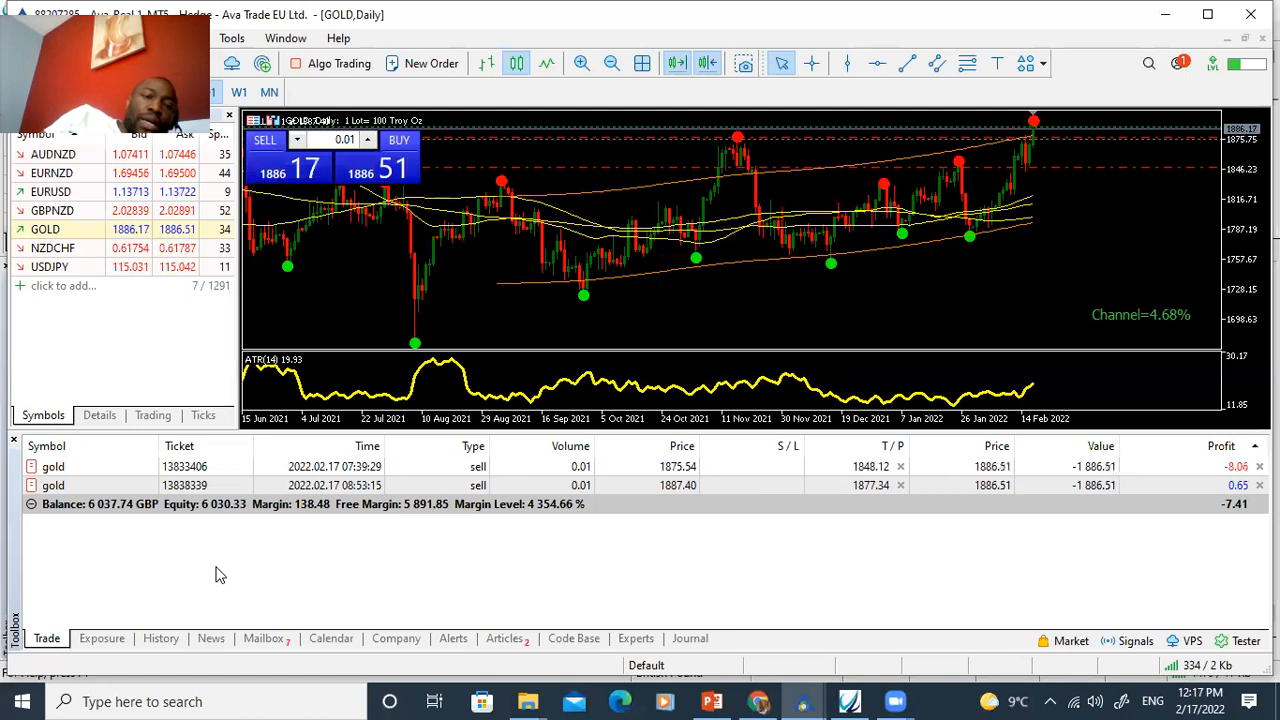
# Glance at the account's closed-trade history, then return to the two open 0.01-lot gold sells
pyautogui.click(161, 638)
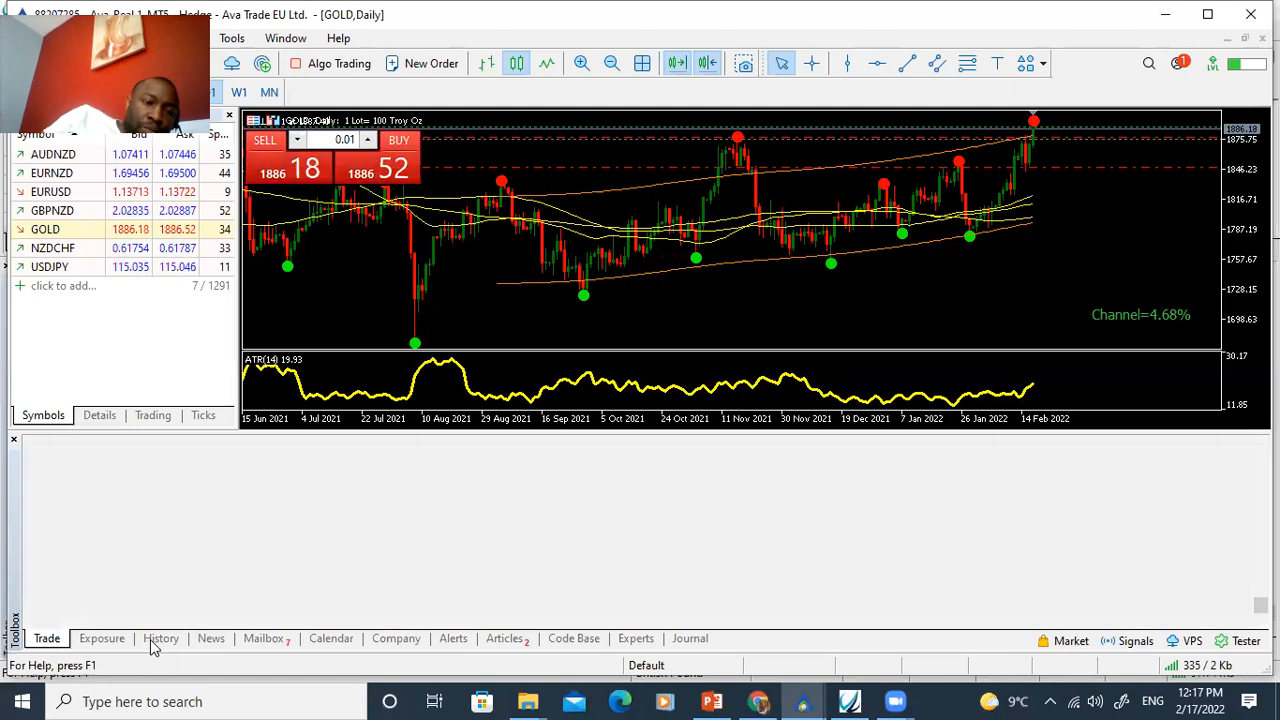
pyautogui.click(161, 638)
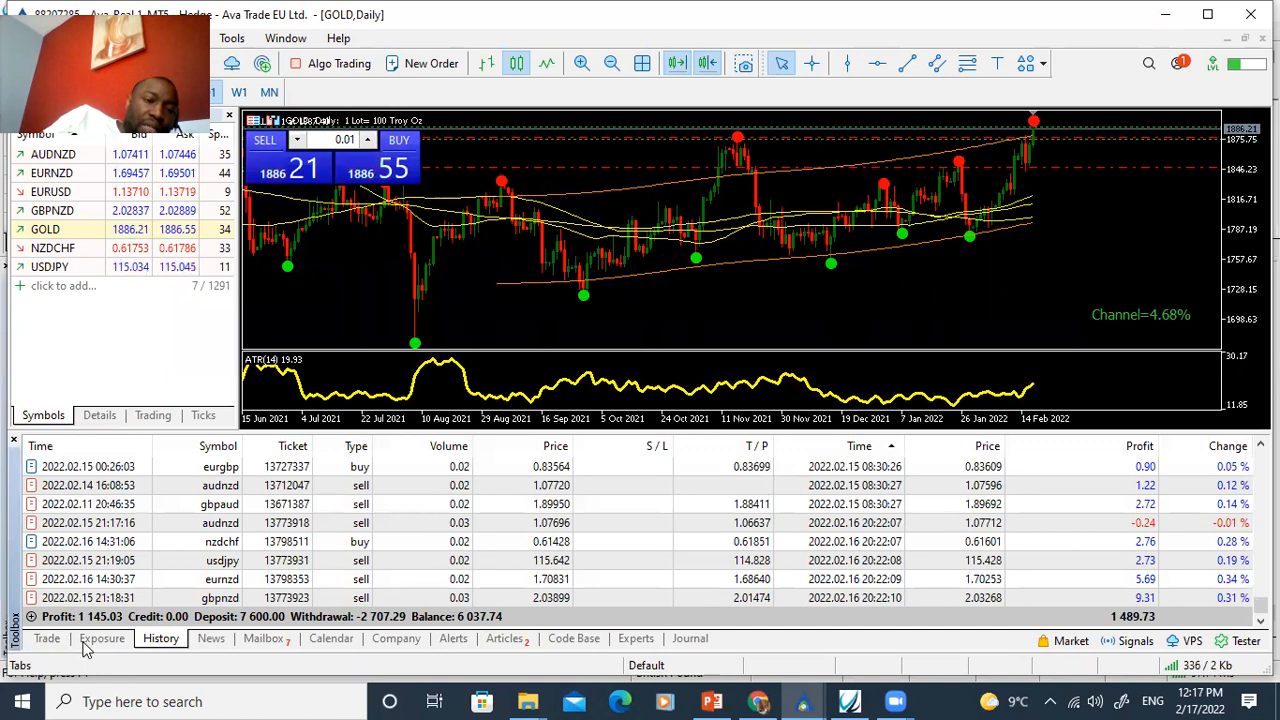
pyautogui.click(46, 639)
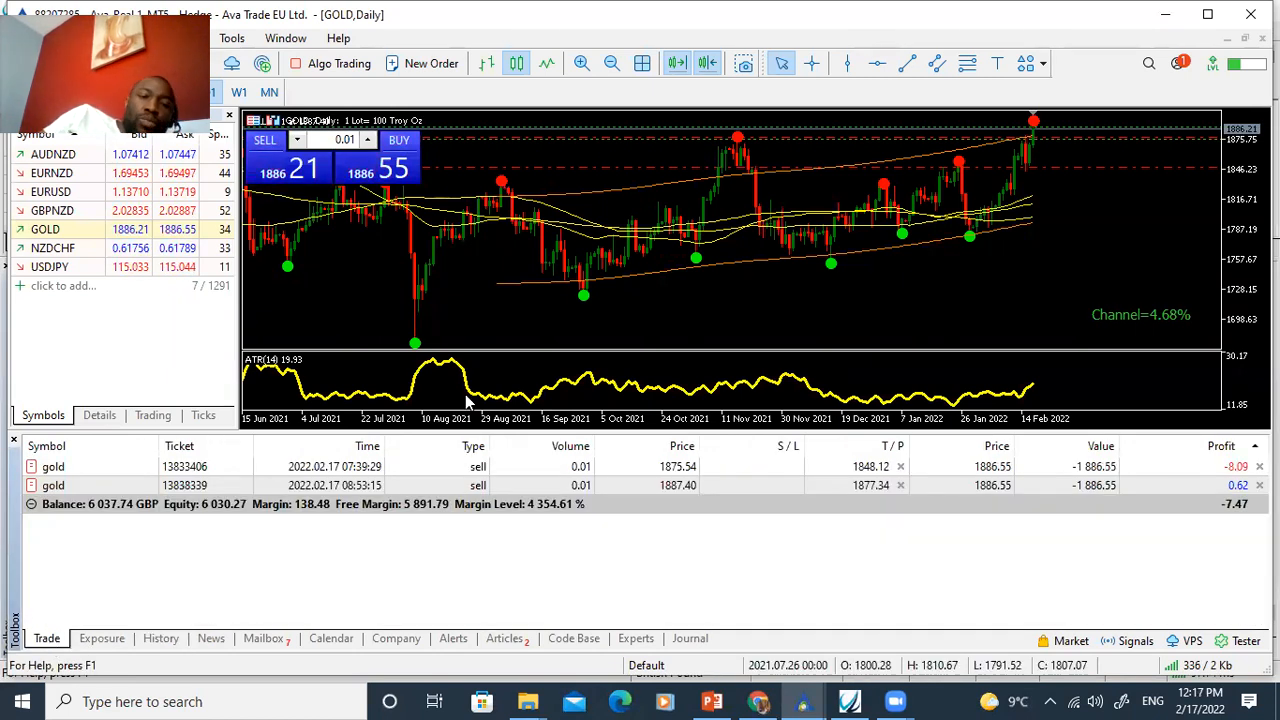
pyautogui.moveTo(507, 418)
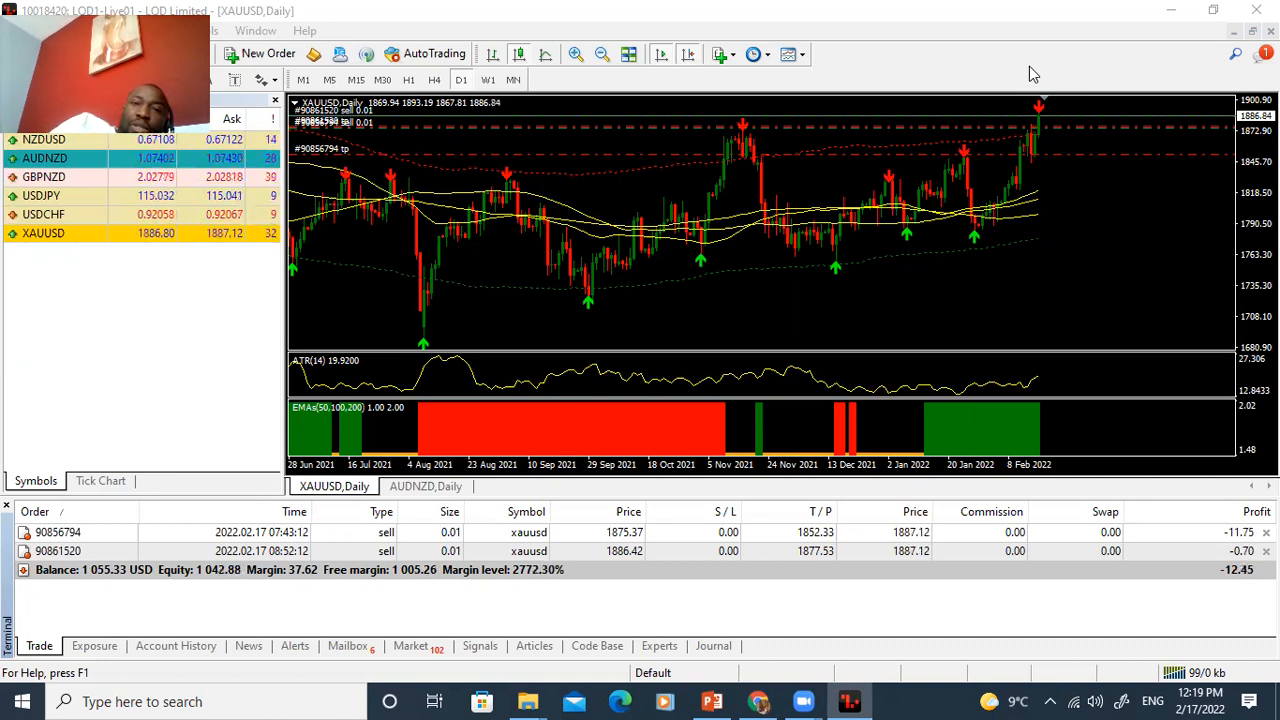
pyautogui.moveTo(1017, 68)
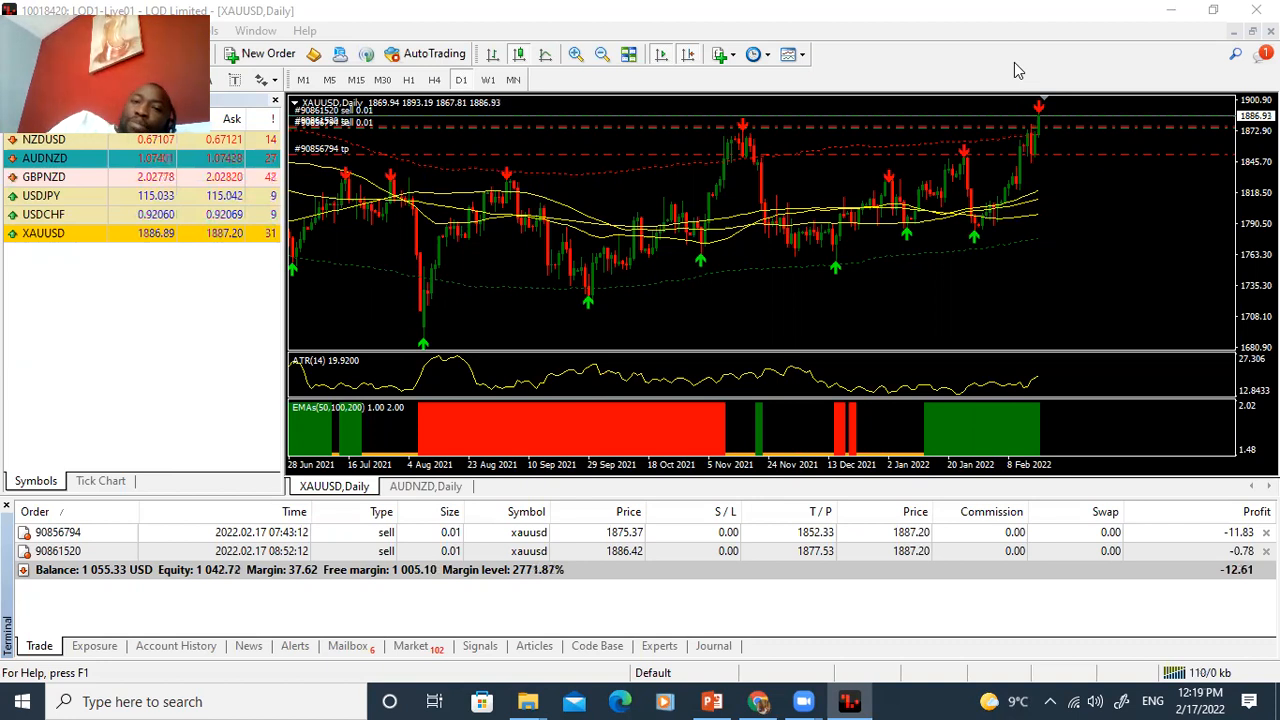